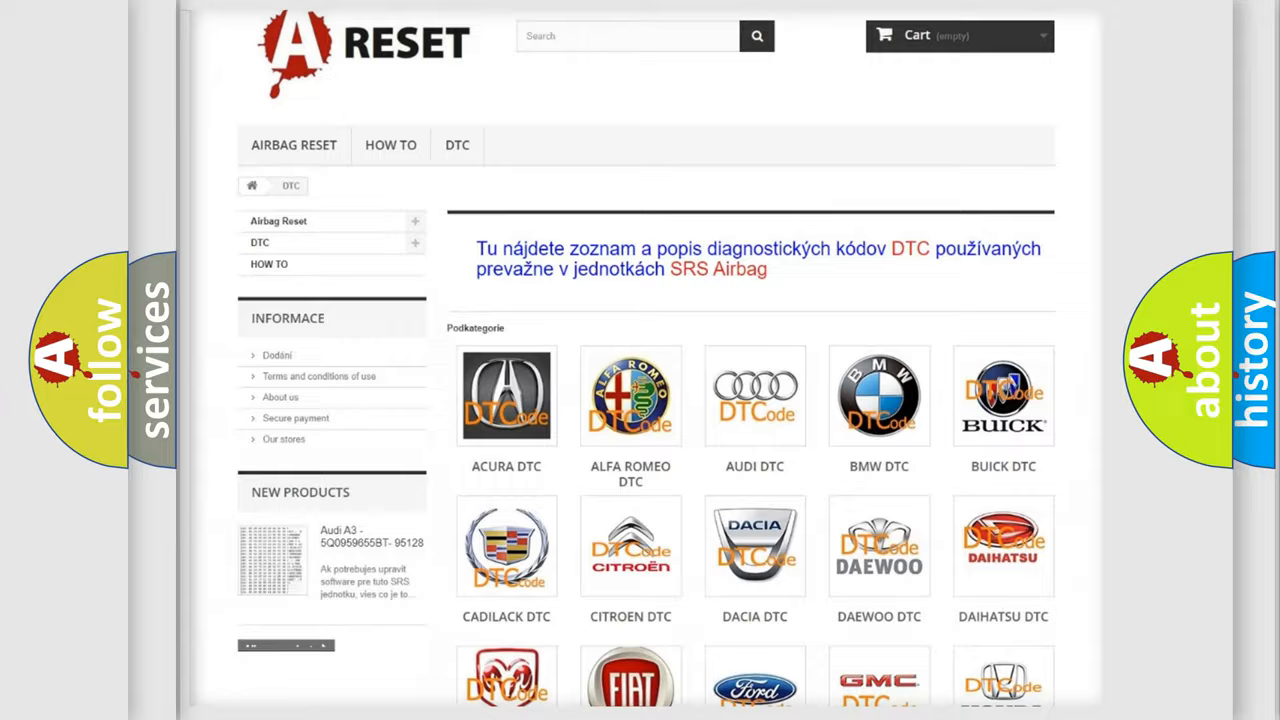
# - Open the Lincoln DTC code list page and look through its airbag code subcategories
pyautogui.scroll(-3)
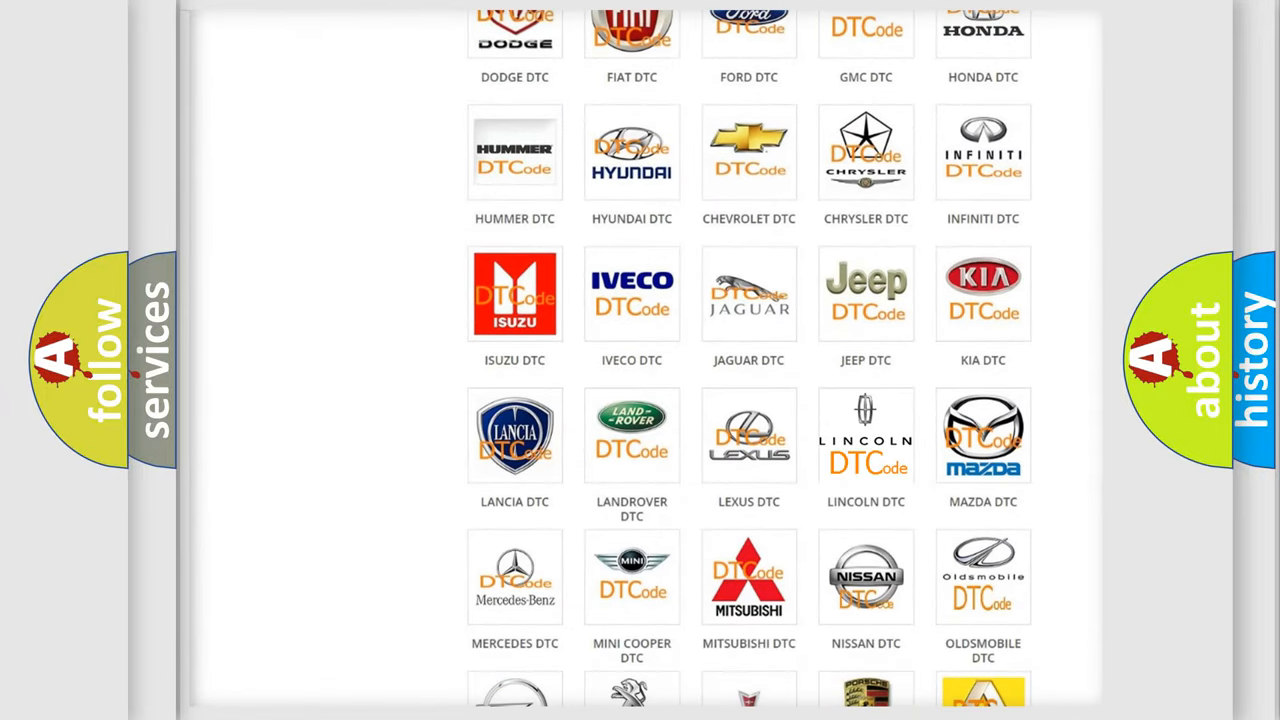
pyautogui.click(866, 436)
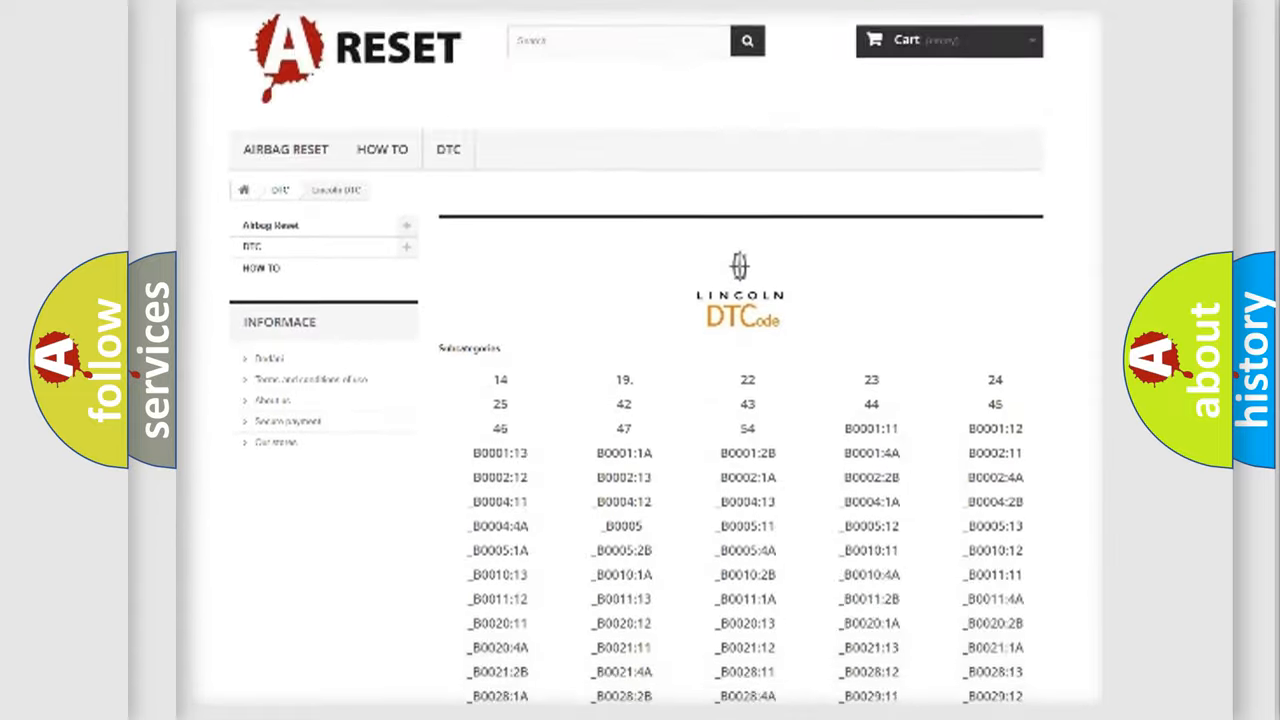
pyautogui.scroll(-3)
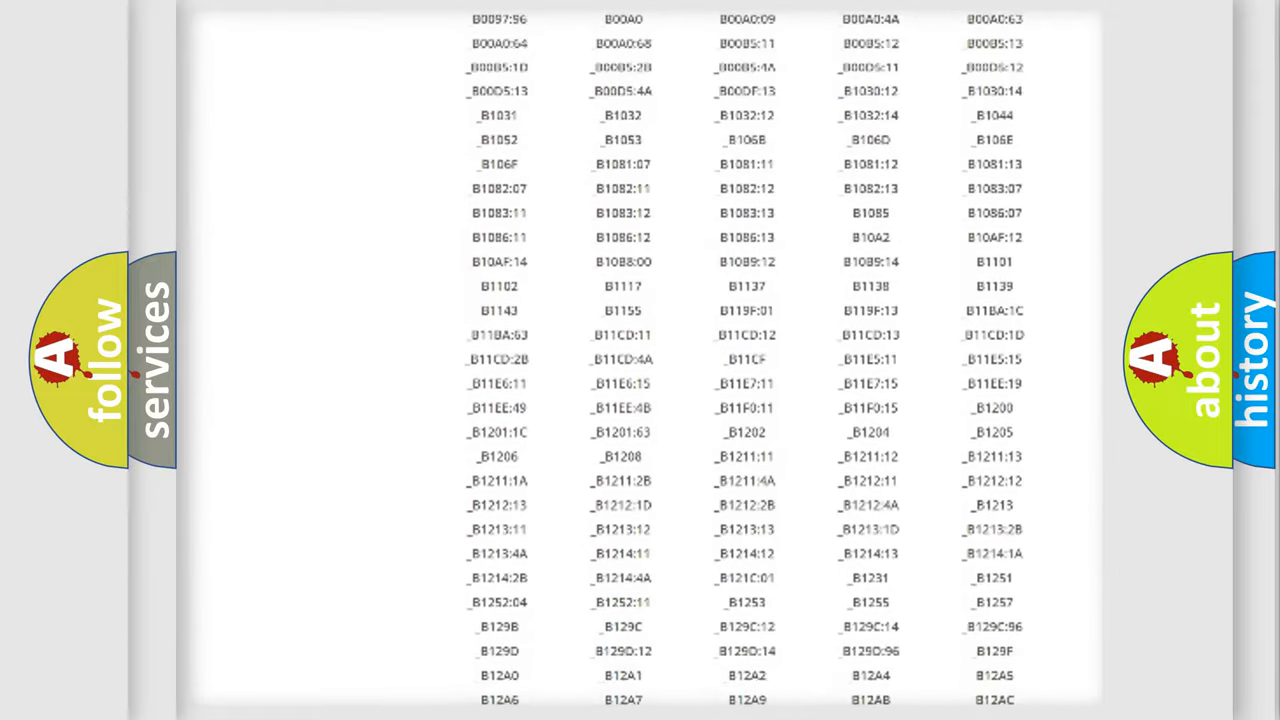
pyautogui.scroll(3)
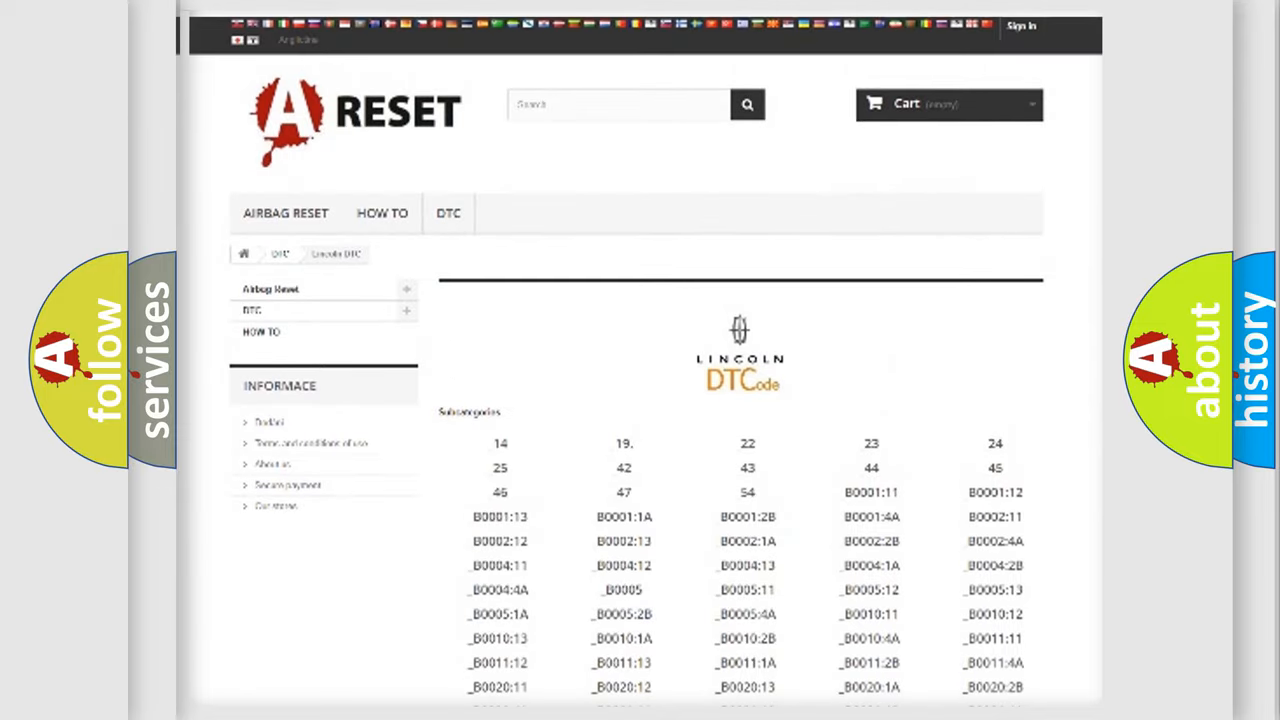